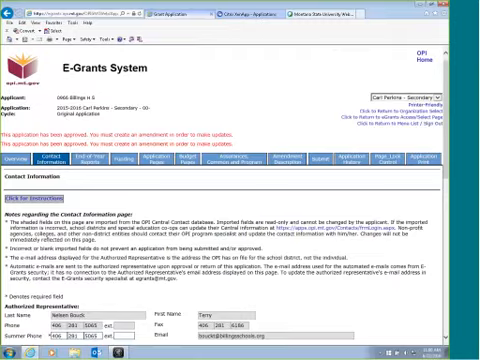
# - Scroll through the Authorized Representative contact fields on the Contact Information page
pyautogui.scroll(-3)
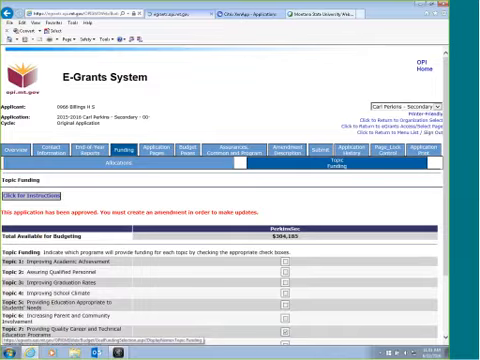
# - Scroll through the Topic Funding page's funding total and topic checkboxes
pyautogui.scroll(-3)
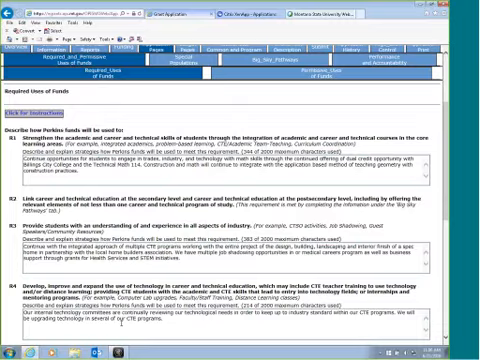
pyautogui.scroll(-3)
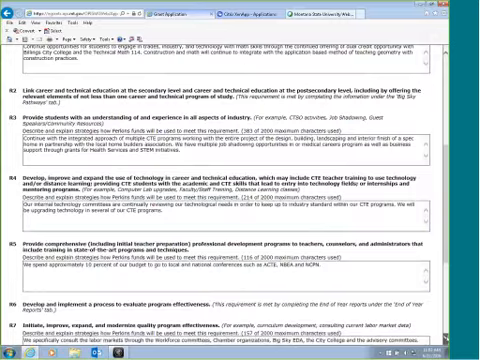
pyautogui.scroll(-3)
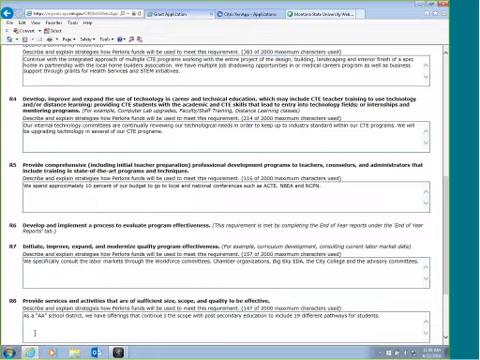
pyautogui.scroll(-3)
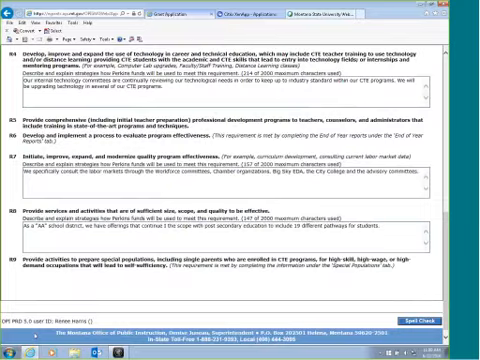
pyautogui.scroll(-3)
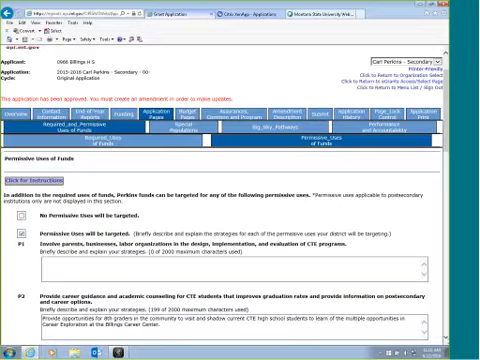
# - Scroll the Permissive Uses of Funds page down to the P1–P5 items
pyautogui.scroll(-3)
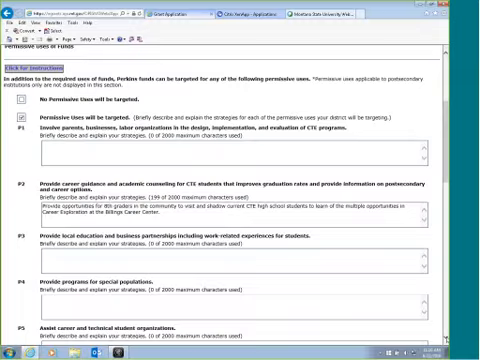
pyautogui.scroll(-3)
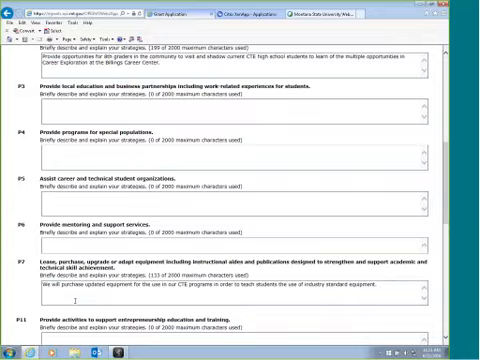
pyautogui.scroll(-3)
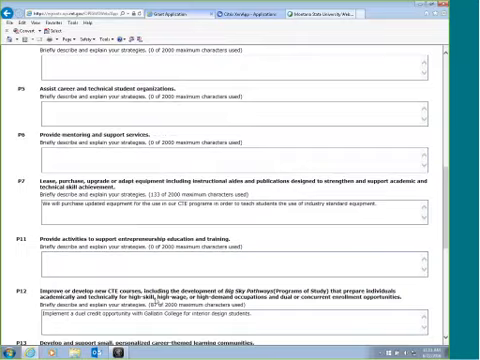
pyautogui.scroll(-3)
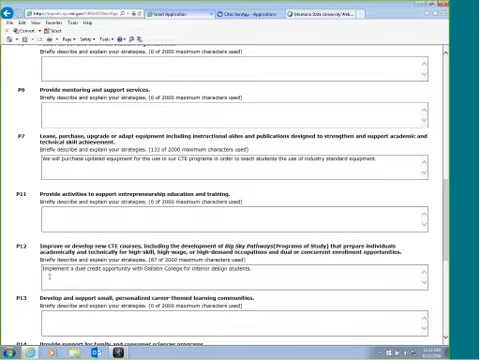
pyautogui.scroll(-3)
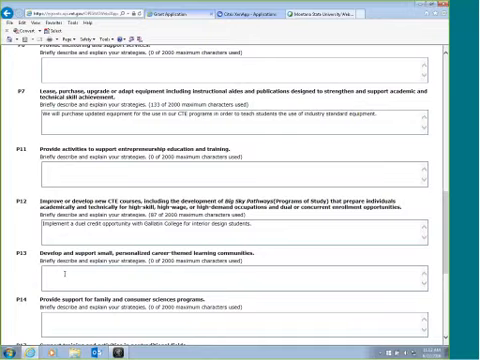
pyautogui.scroll(-3)
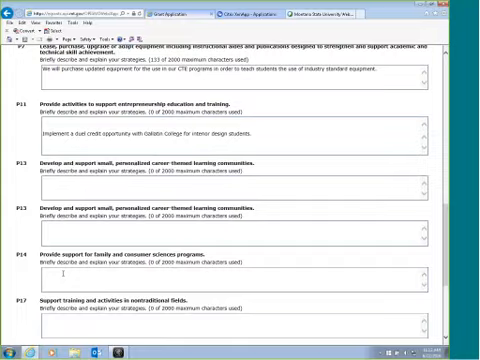
pyautogui.scroll(-3)
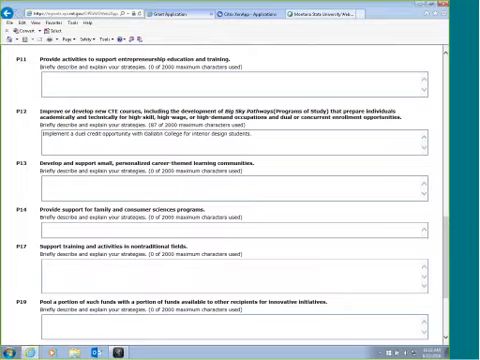
pyautogui.scroll(-3)
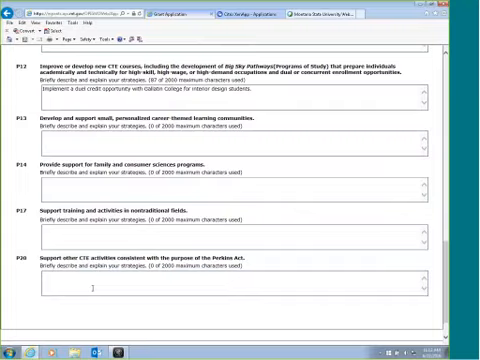
pyautogui.scroll(-3)
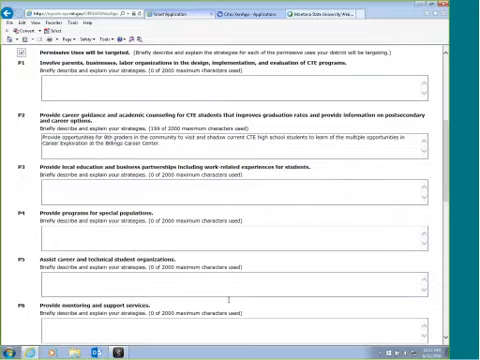
# - Scroll the Special Populations page up and back down to view its responses
pyautogui.scroll(3)
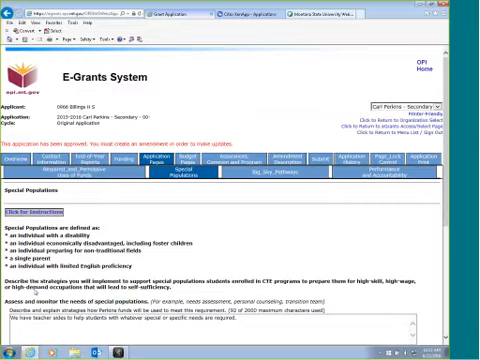
pyautogui.scroll(-3)
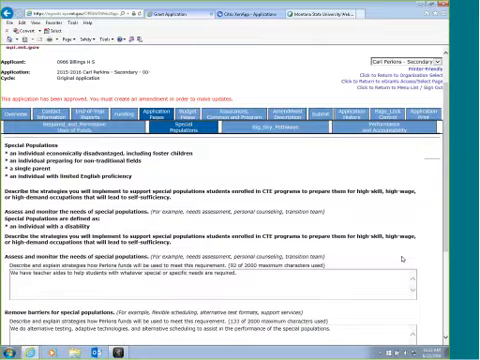
pyautogui.scroll(-3)
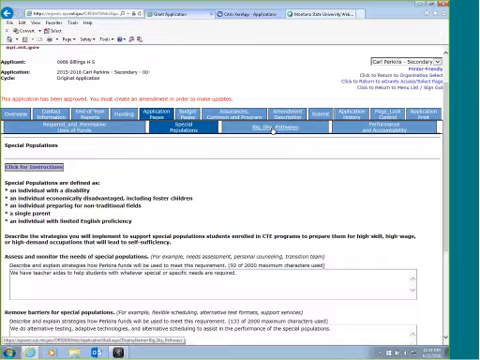
pyautogui.click(270, 130)
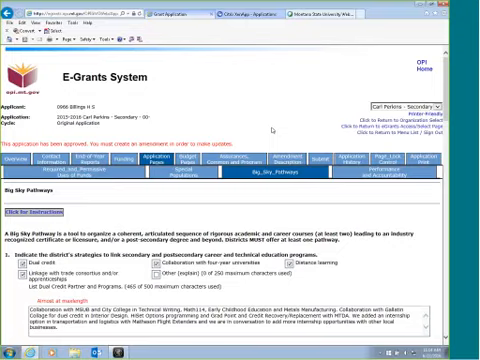
pyautogui.scroll(-3)
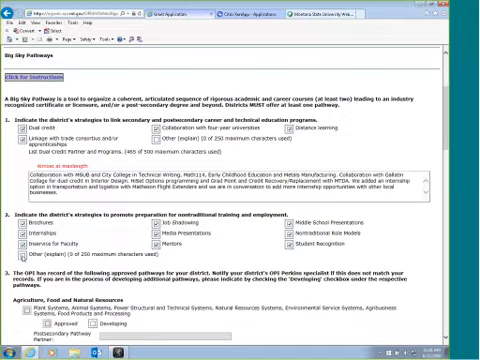
pyautogui.scroll(-3)
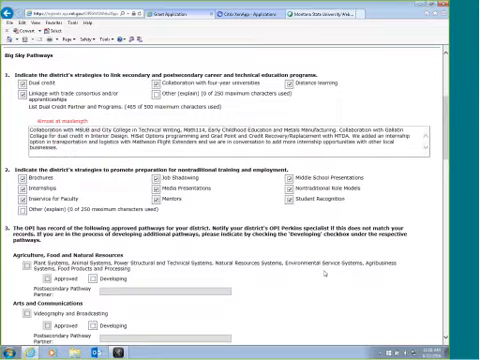
pyautogui.scroll(-3)
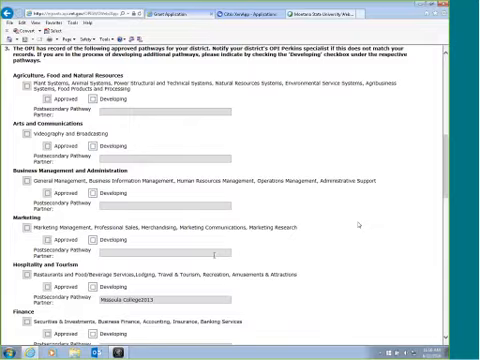
pyautogui.scroll(-3)
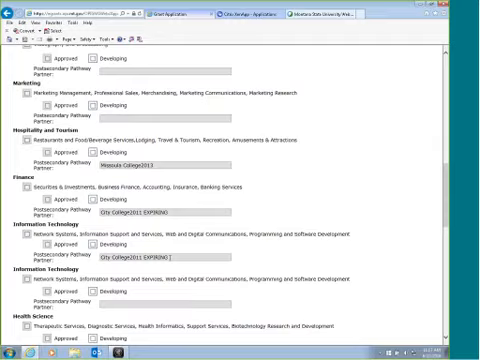
pyautogui.scroll(-3)
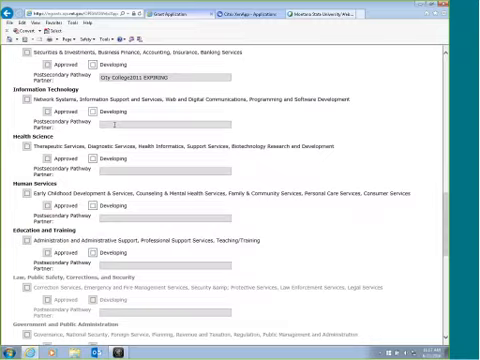
pyautogui.scroll(3)
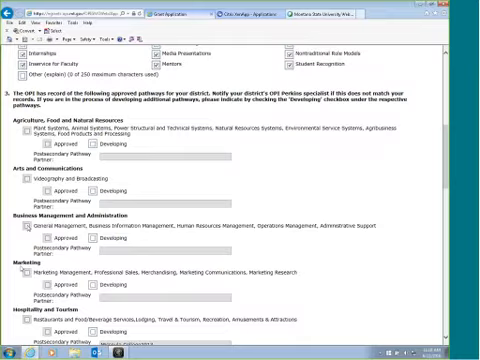
pyautogui.scroll(-3)
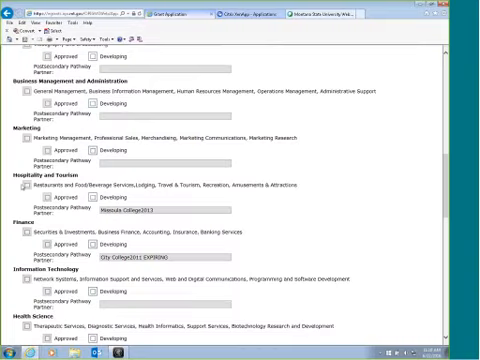
pyautogui.scroll(-3)
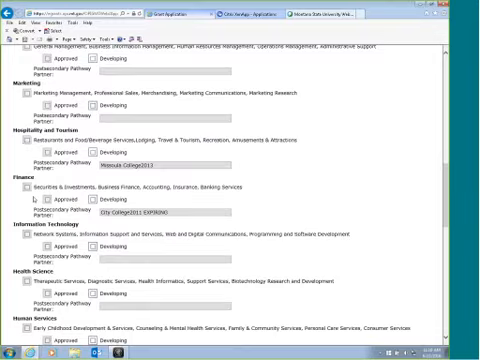
pyautogui.scroll(-3)
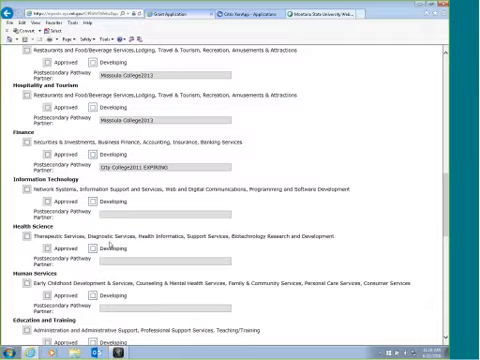
pyautogui.scroll(-3)
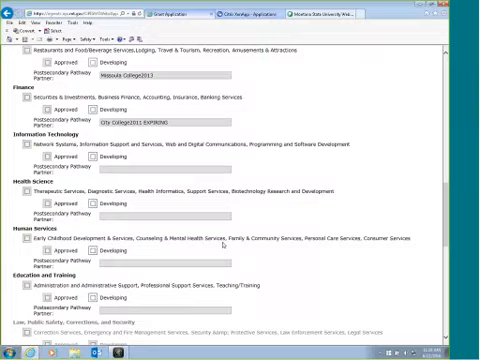
pyautogui.scroll(-3)
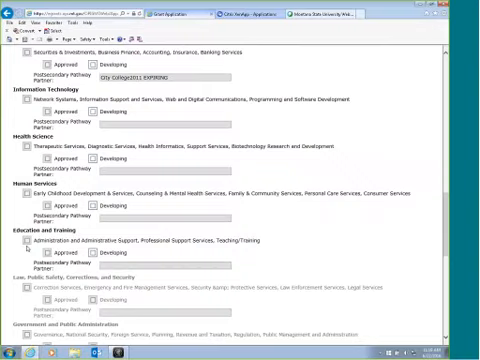
pyautogui.scroll(-3)
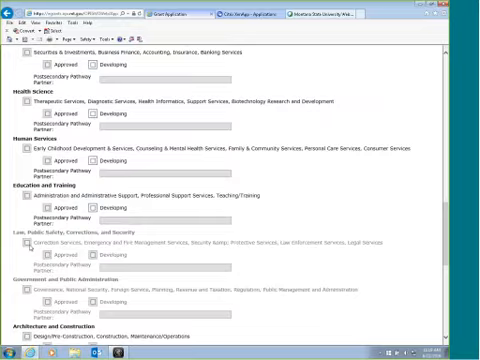
pyautogui.scroll(-3)
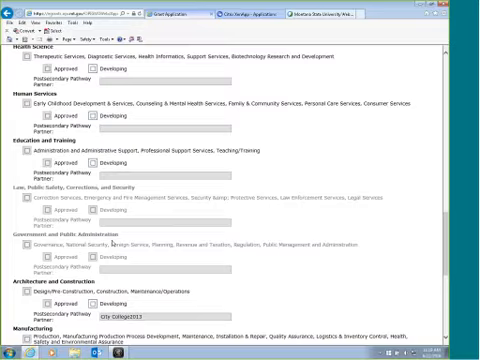
pyautogui.scroll(-3)
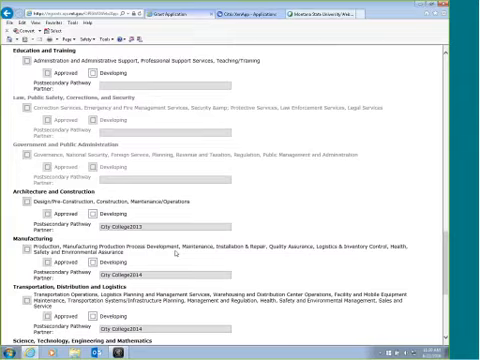
pyautogui.scroll(-3)
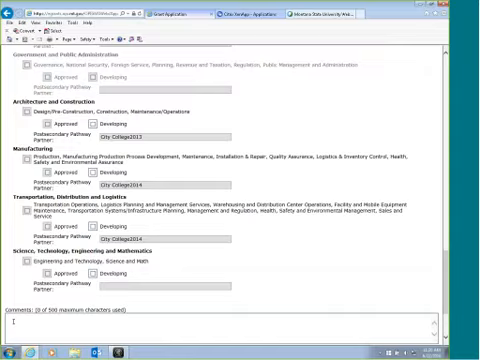
pyautogui.scroll(3)
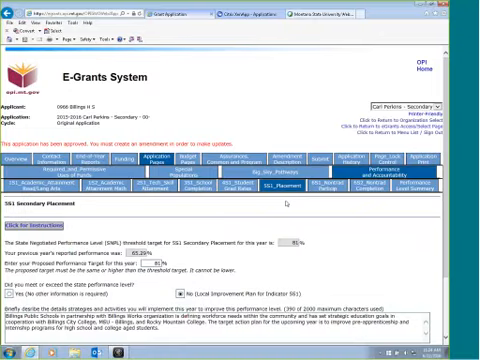
pyautogui.moveTo(289, 205)
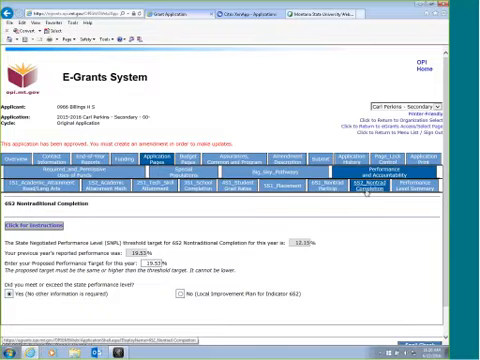
# - Switch to the Performance Level Summary tab under Performance and Accountability
pyautogui.click(432, 185)
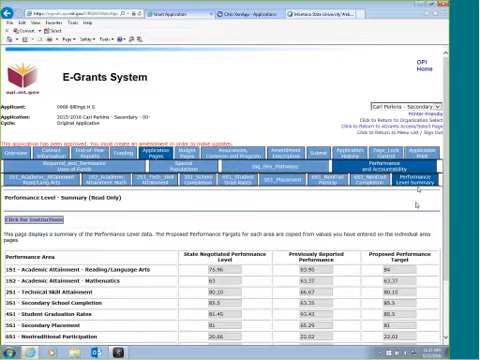